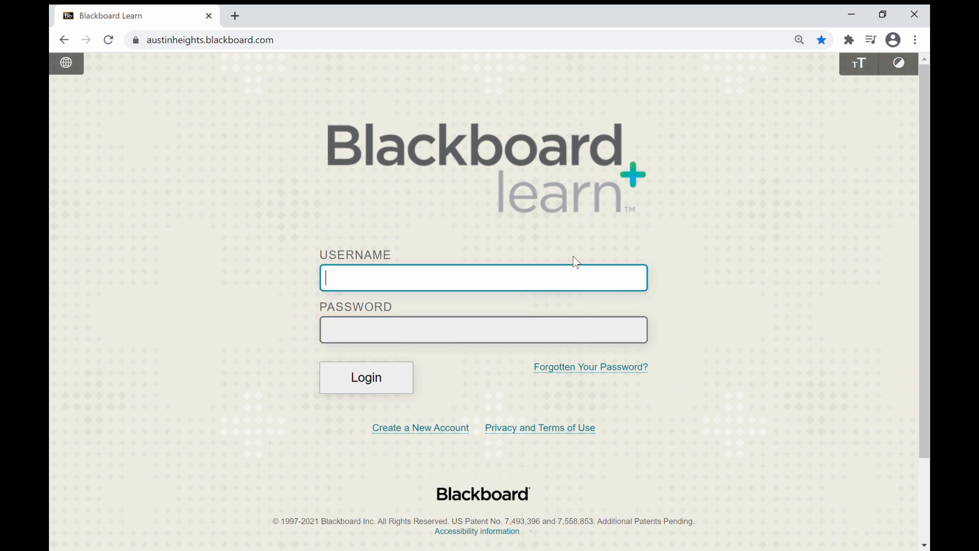
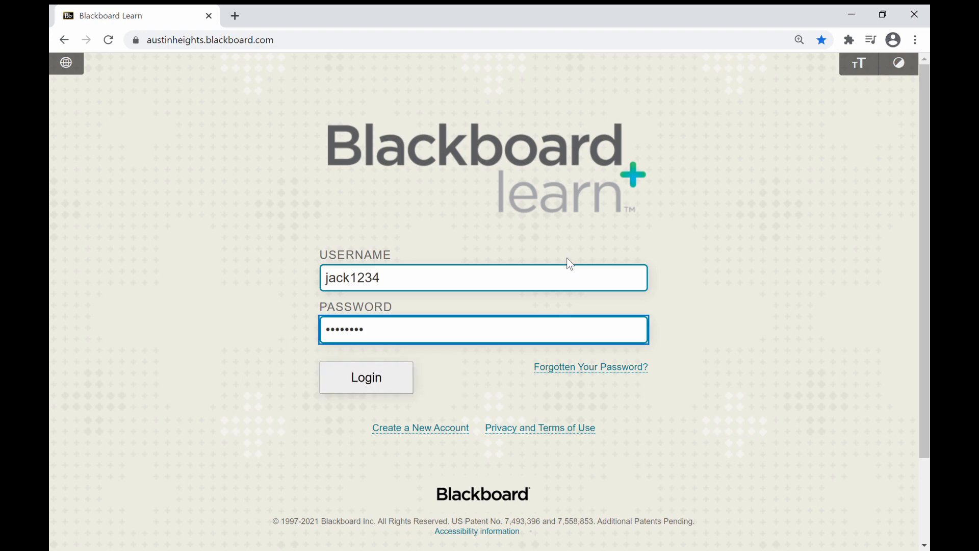
Step: Log in to Blackboard with username 'jack123' and the student password
click(366, 377)
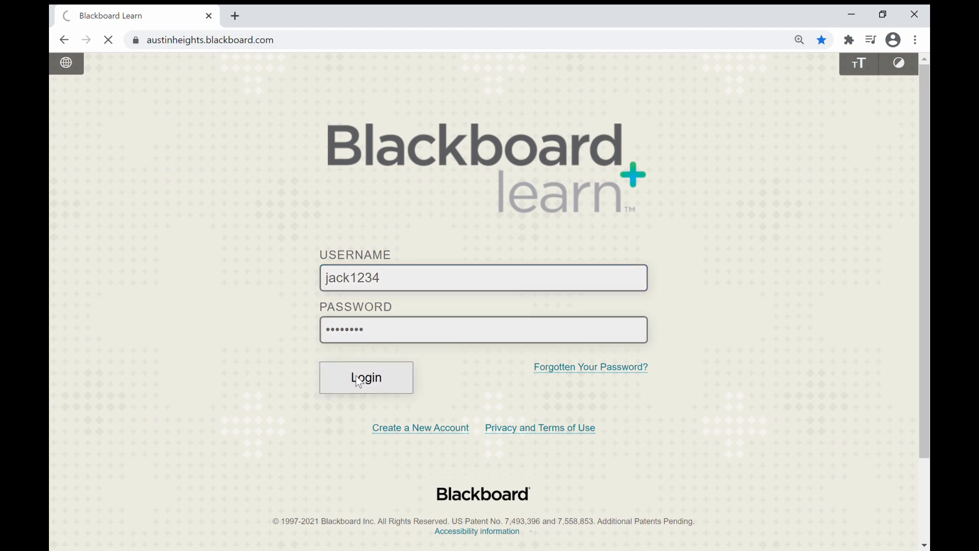
Step: Open the 202021 Year 2 Numeracy course from My Courses to its Announcements page
click(366, 378)
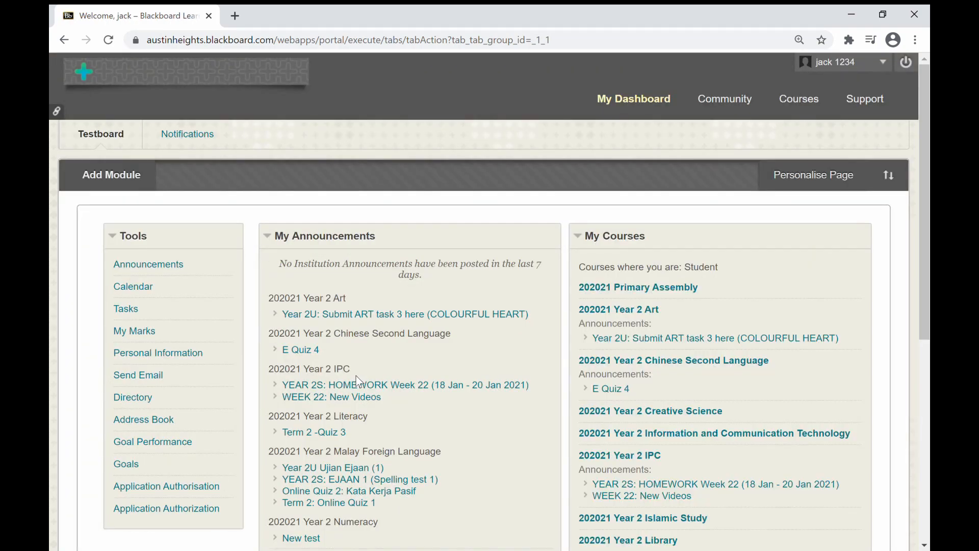
mouse_move(671, 461)
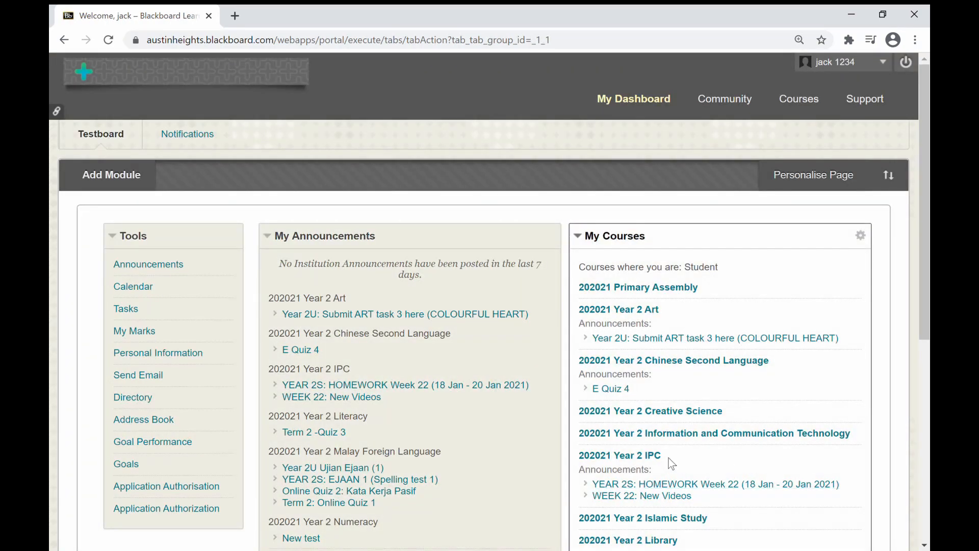
scroll(down, 3)
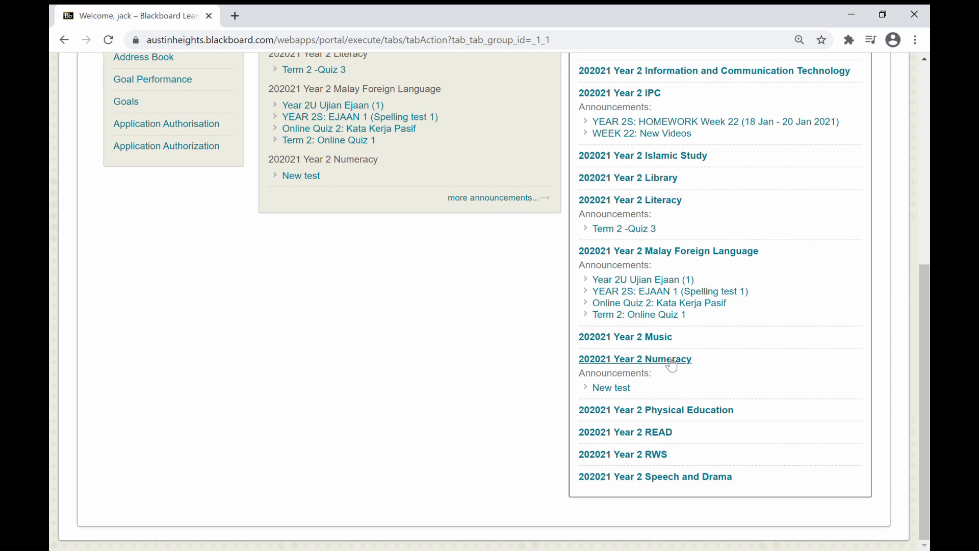
click(634, 358)
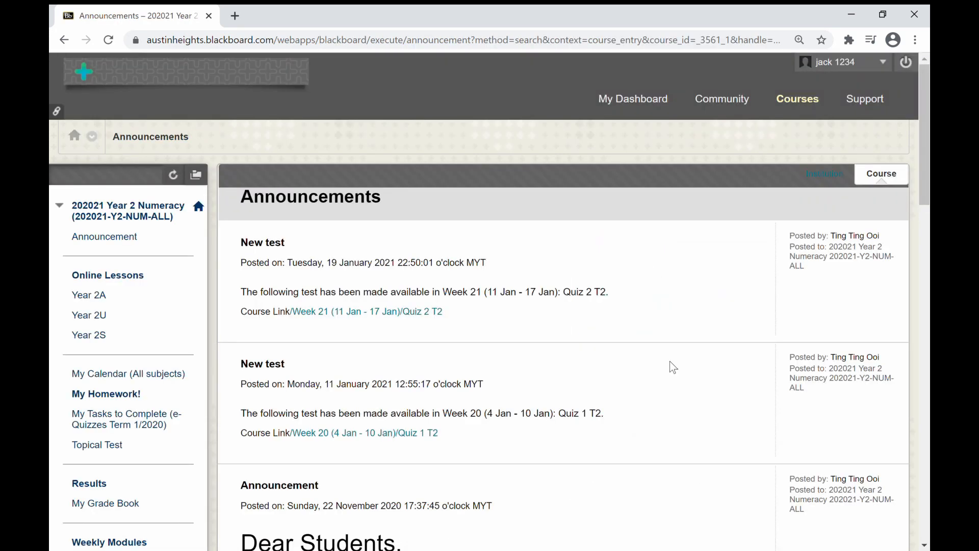
mouse_move(676, 375)
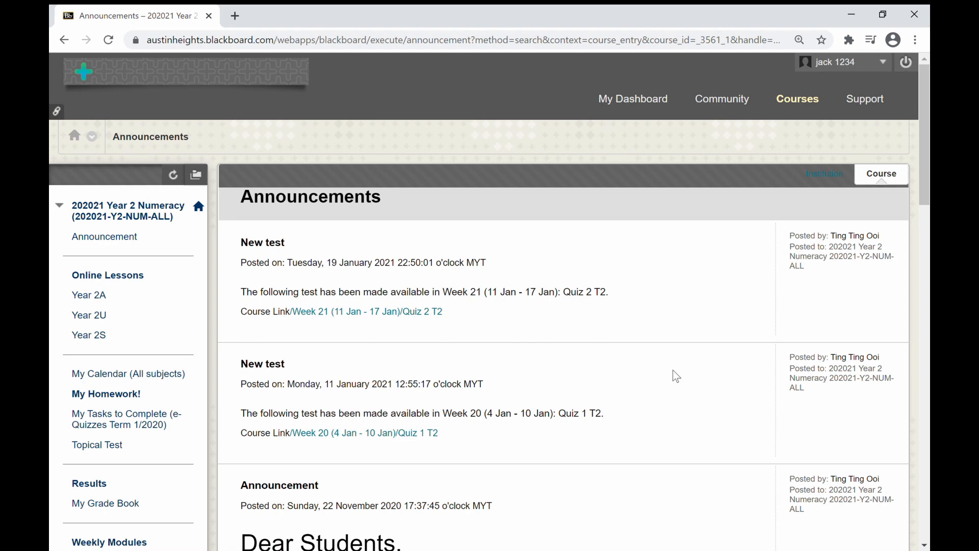
mouse_move(106, 290)
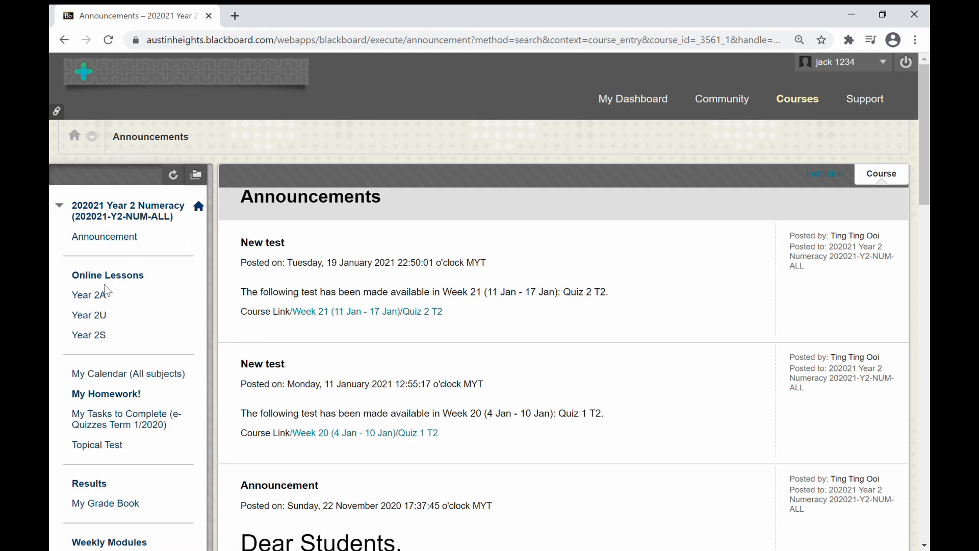
Step: Follow the Year 2A lesson link and continue the Teams meeting in this browser
click(88, 295)
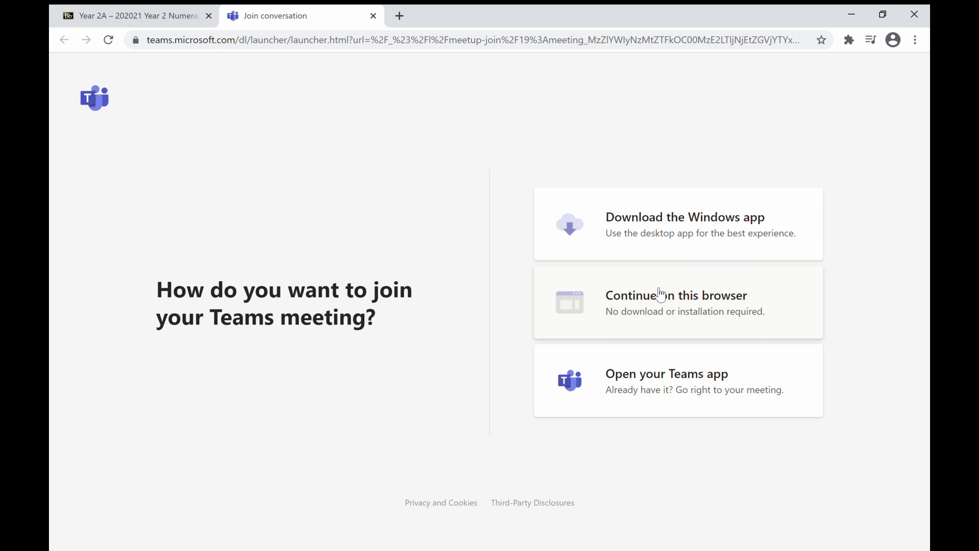
click(677, 301)
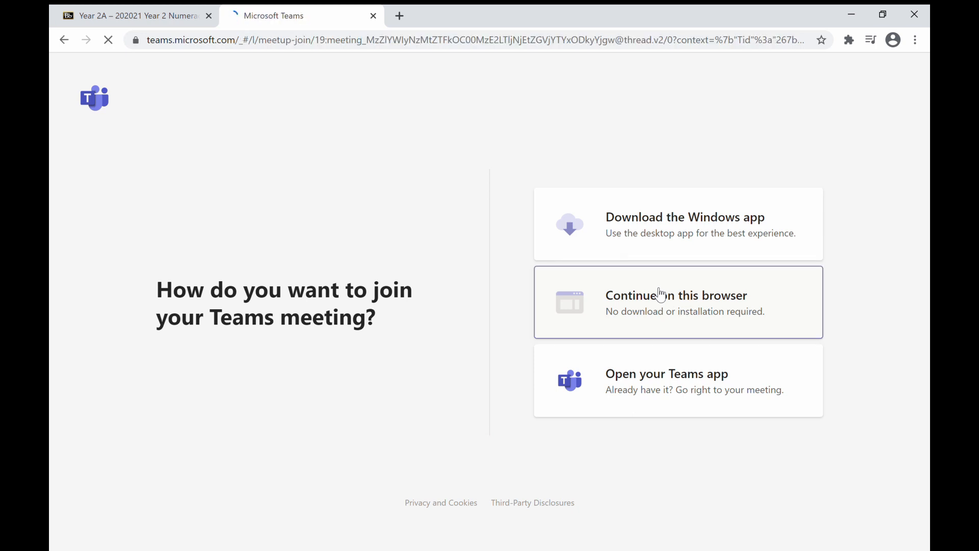
click(677, 303)
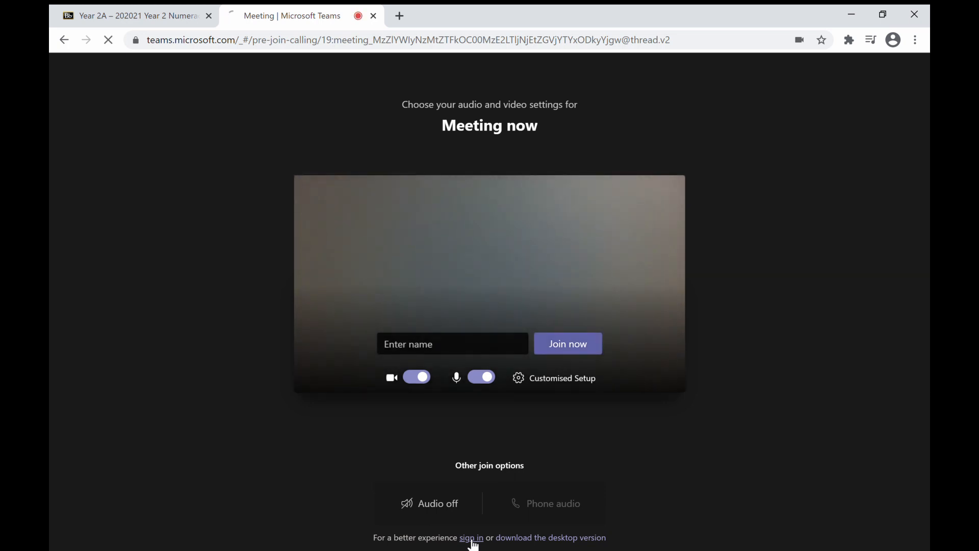
click(471, 538)
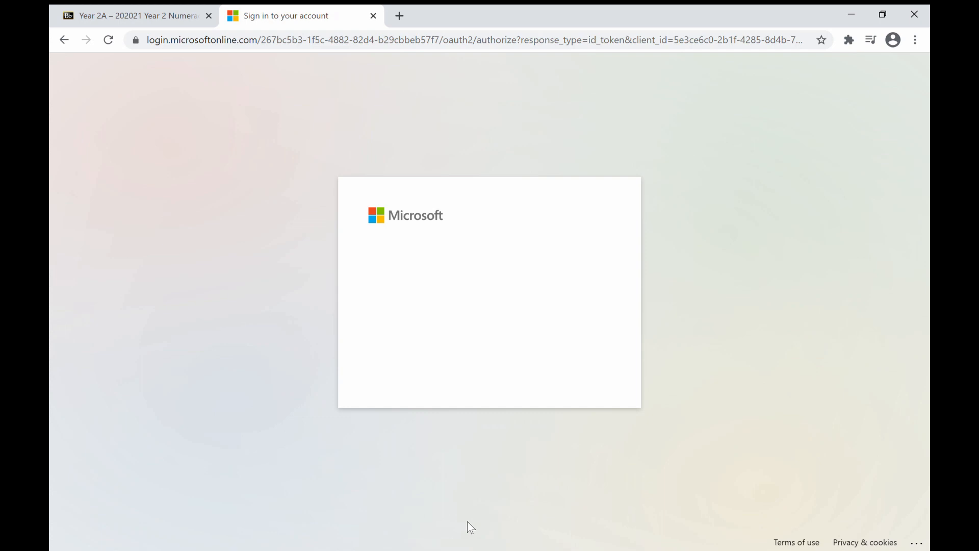
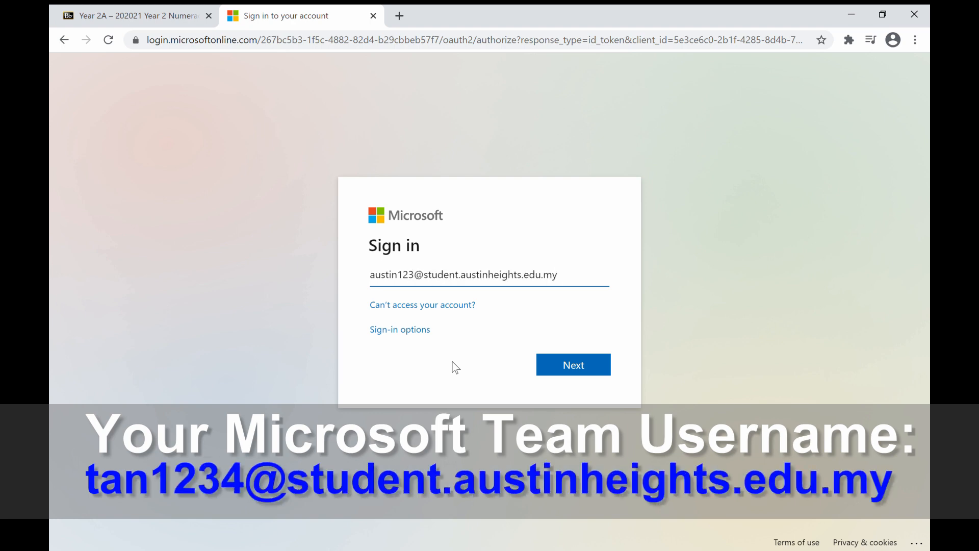
click(572, 365)
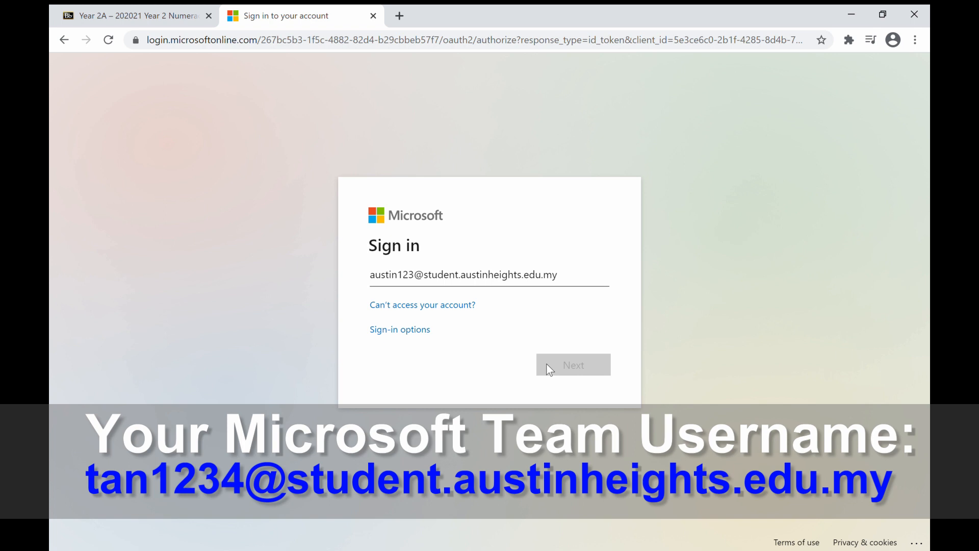
Step: Fill in the first-login password in the Password field
click(572, 365)
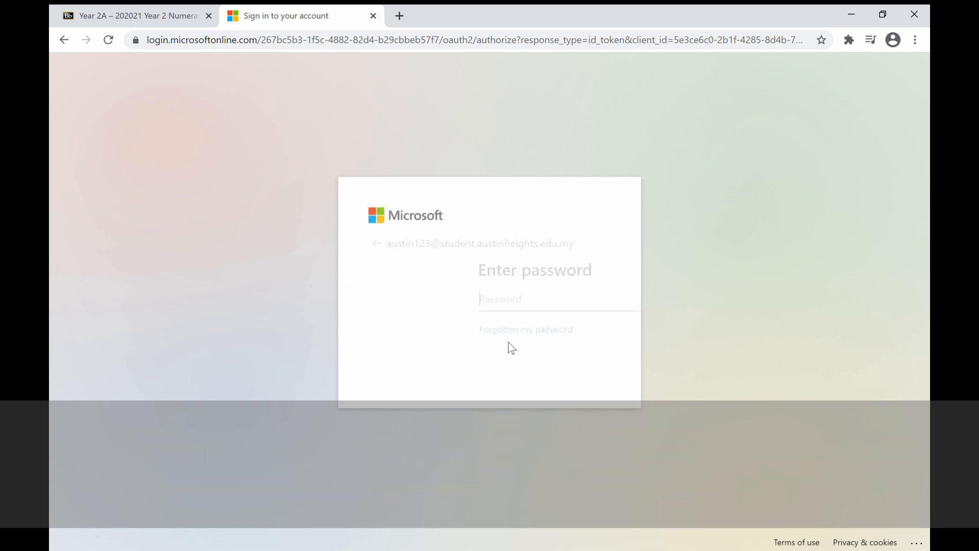
text(••)
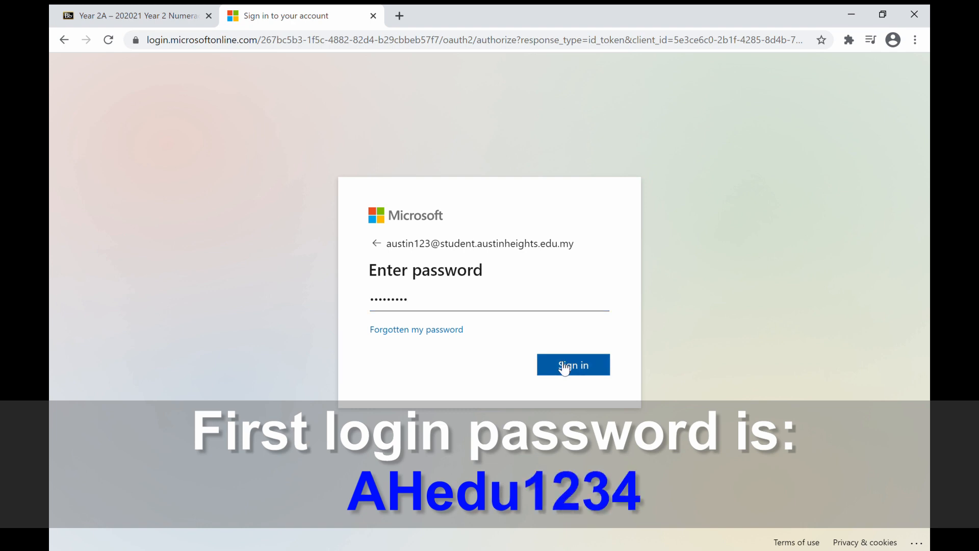
Step: Submit the first-login password, then confirm the new password twice and submit the change
click(572, 365)
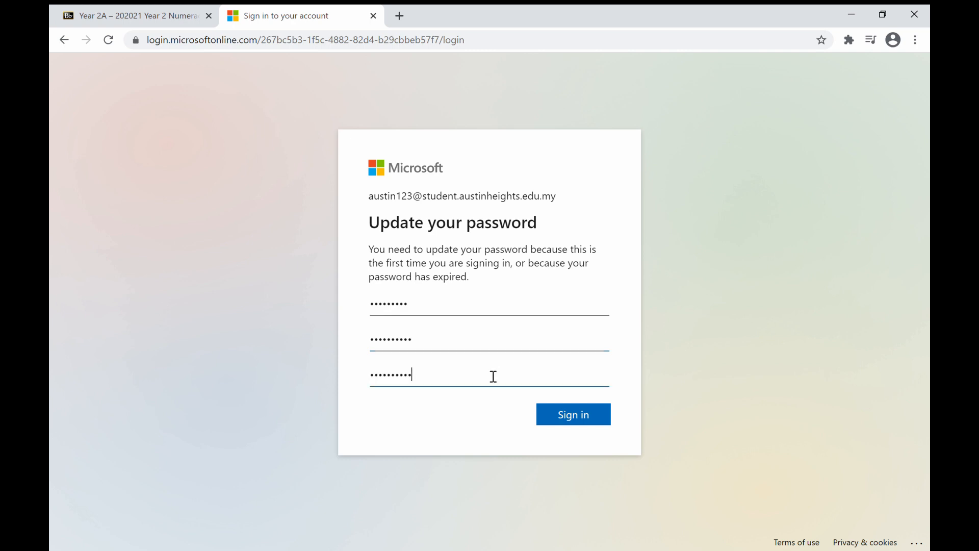
click(572, 414)
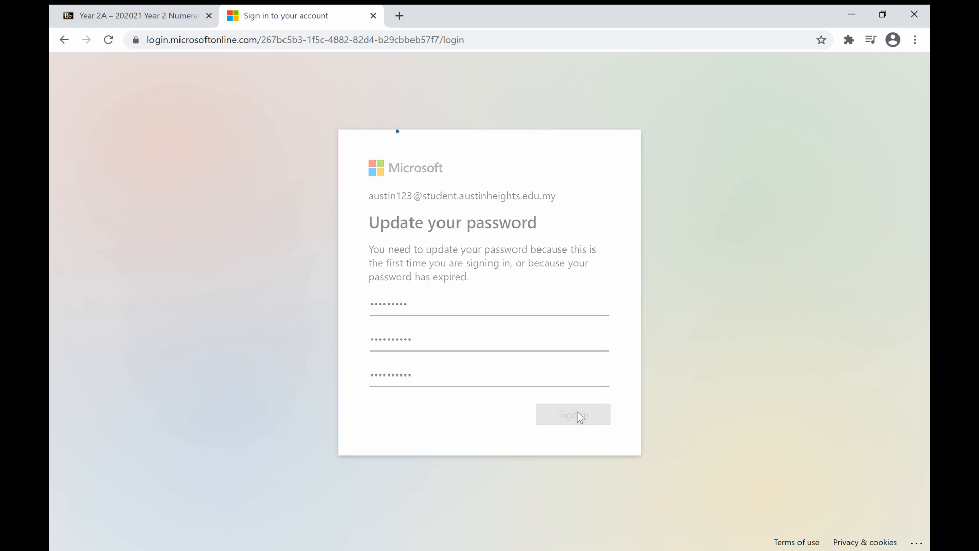
click(572, 415)
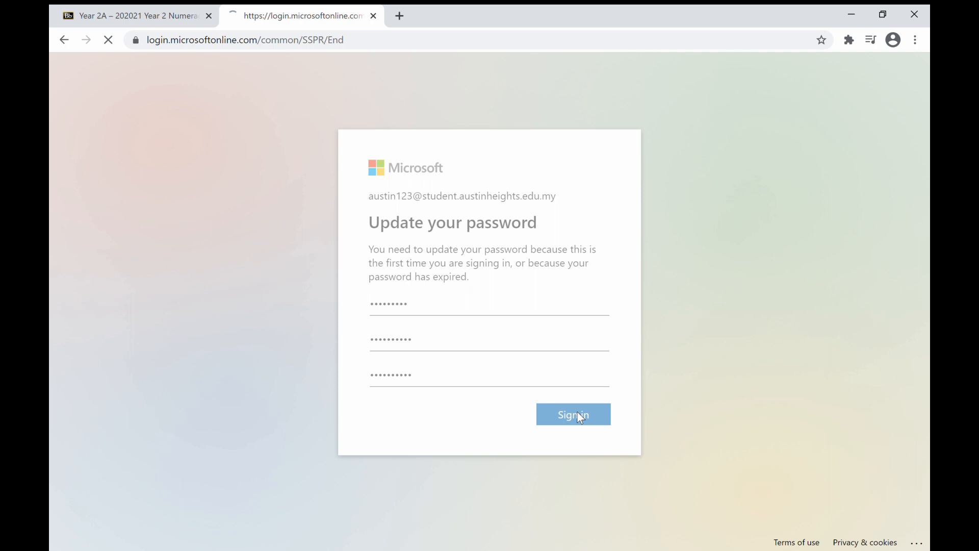
Step: Continue past the More information required notice to the security info setup
click(572, 414)
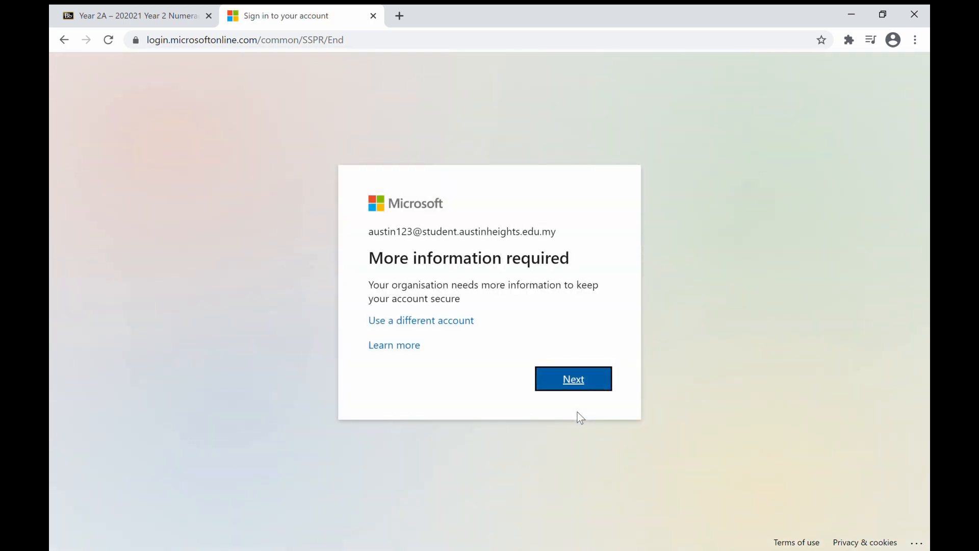
click(572, 378)
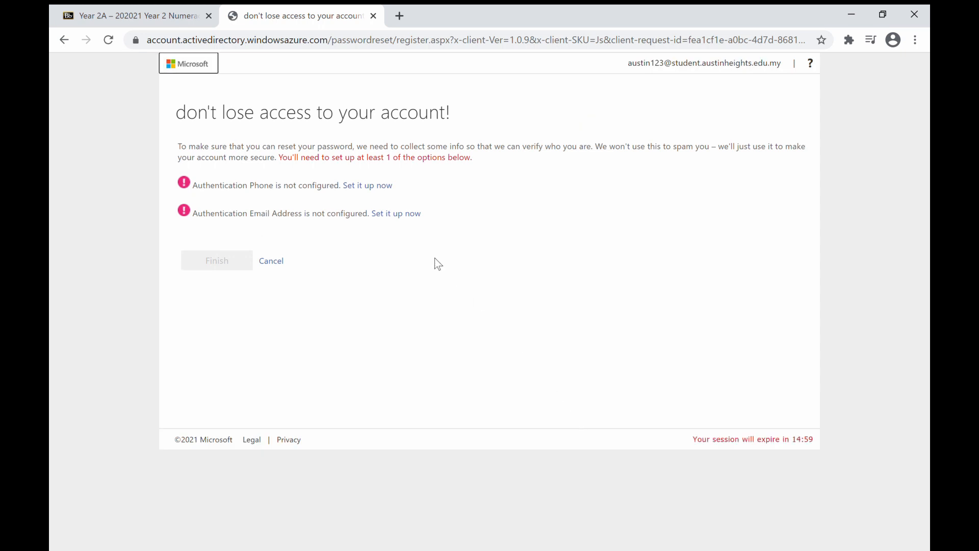
mouse_move(367, 184)
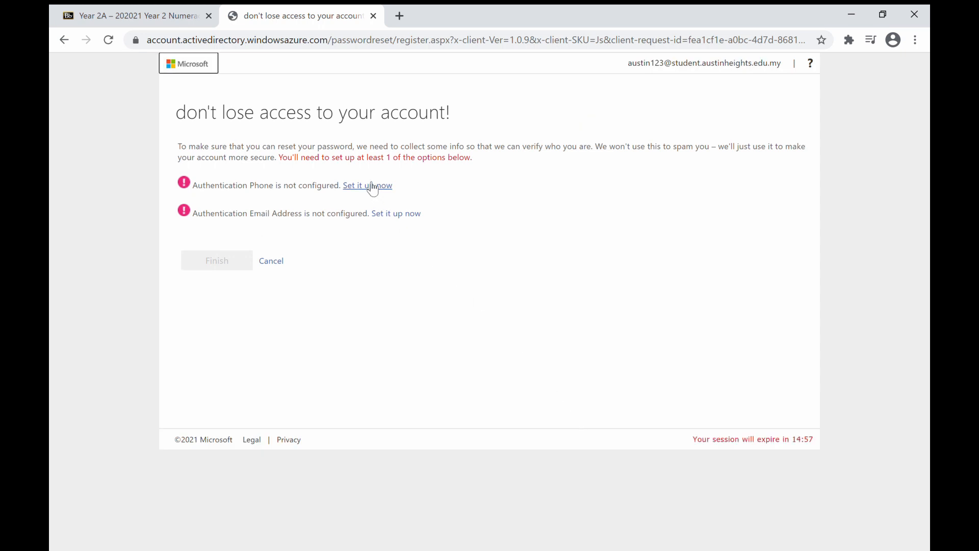
Step: Start Authentication Phone setup and choose Malaysia (+60) as the country
click(367, 185)
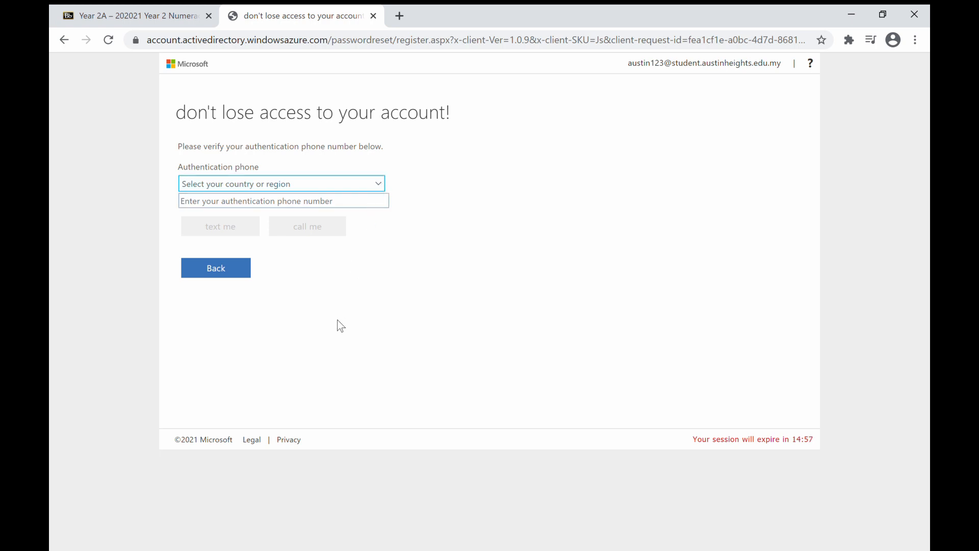
mouse_move(305, 242)
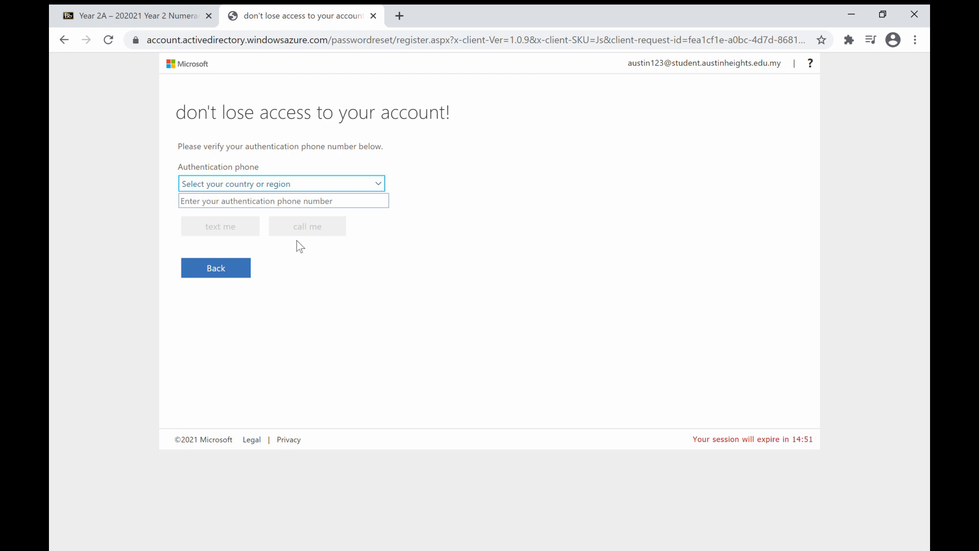
click(281, 182)
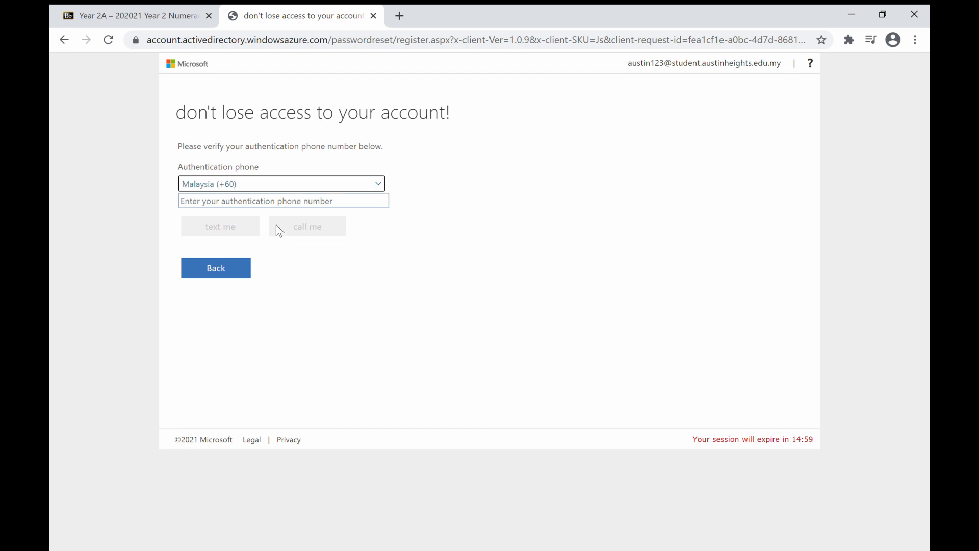
click(282, 201)
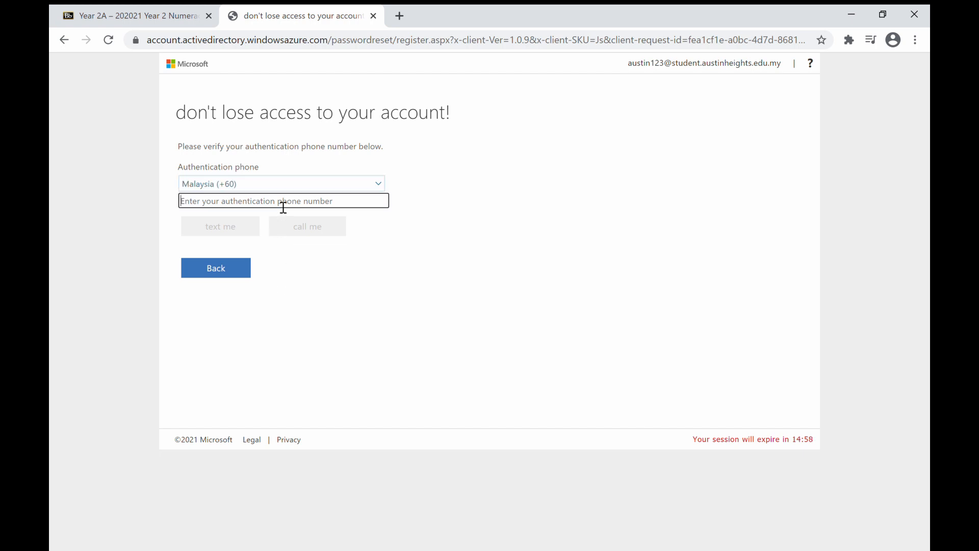
click(220, 227)
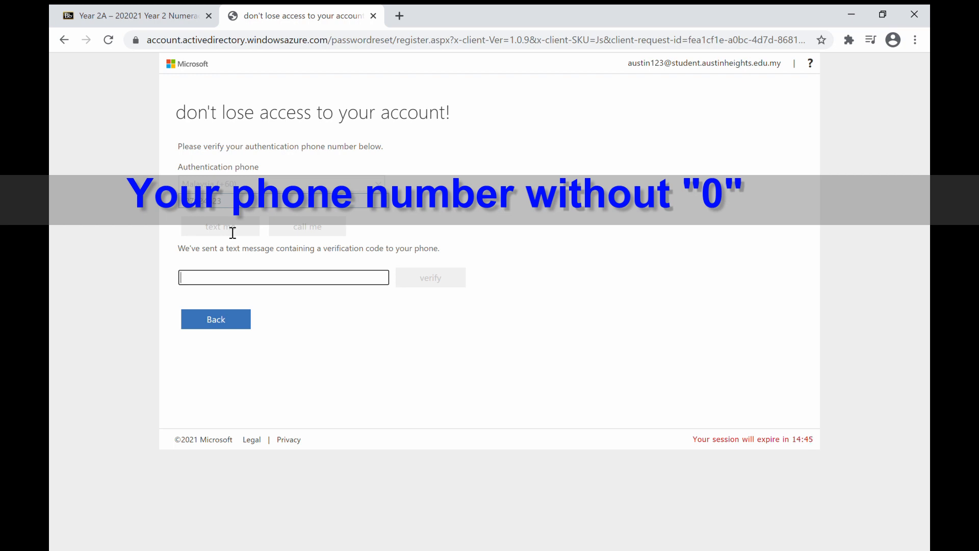
text(845)
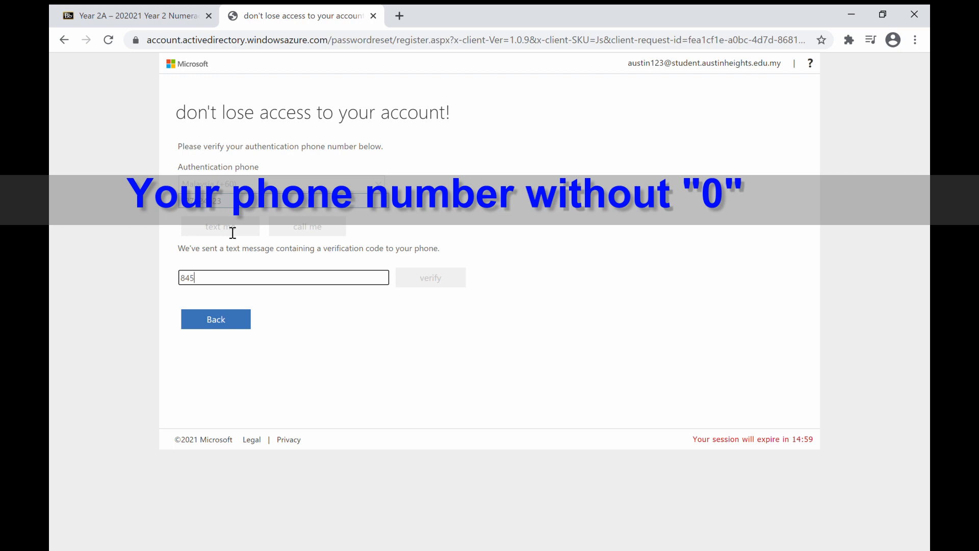
text(973)
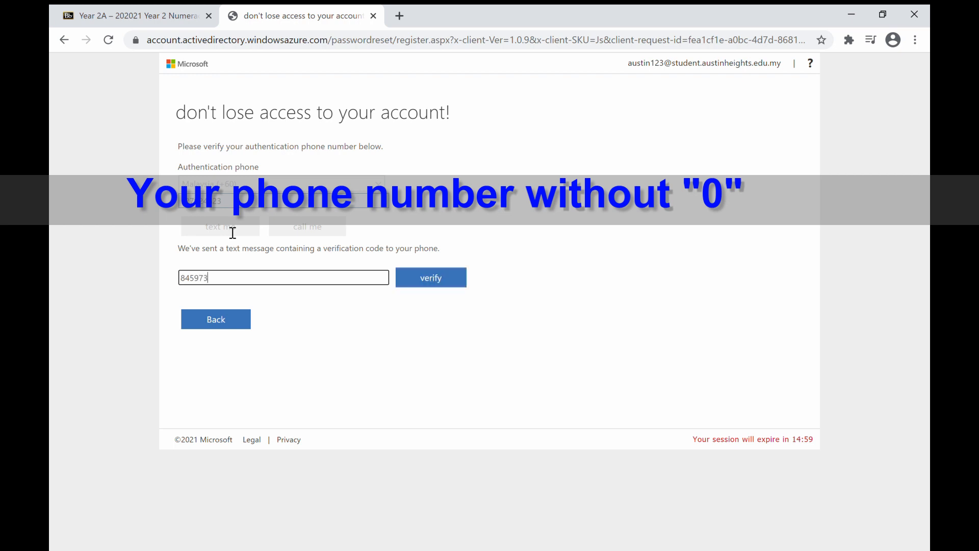
click(430, 277)
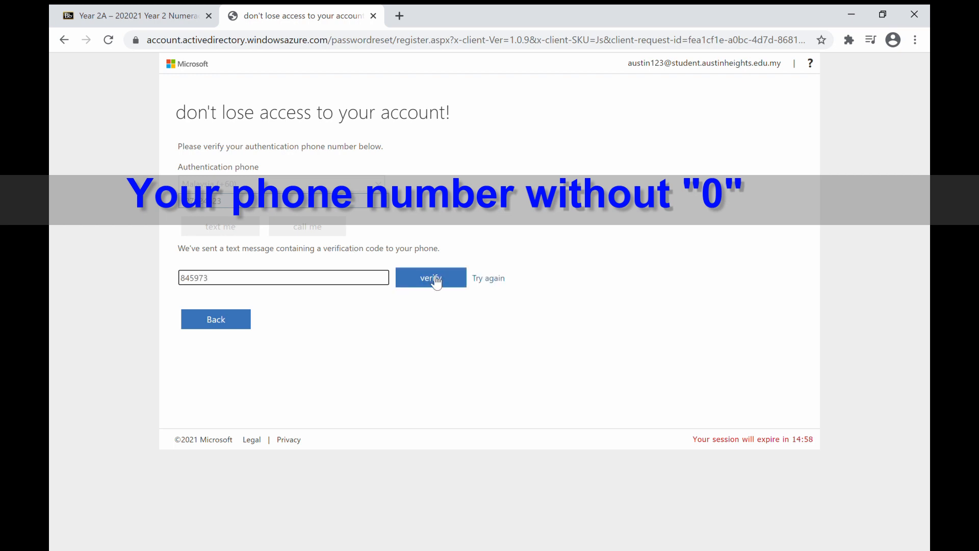